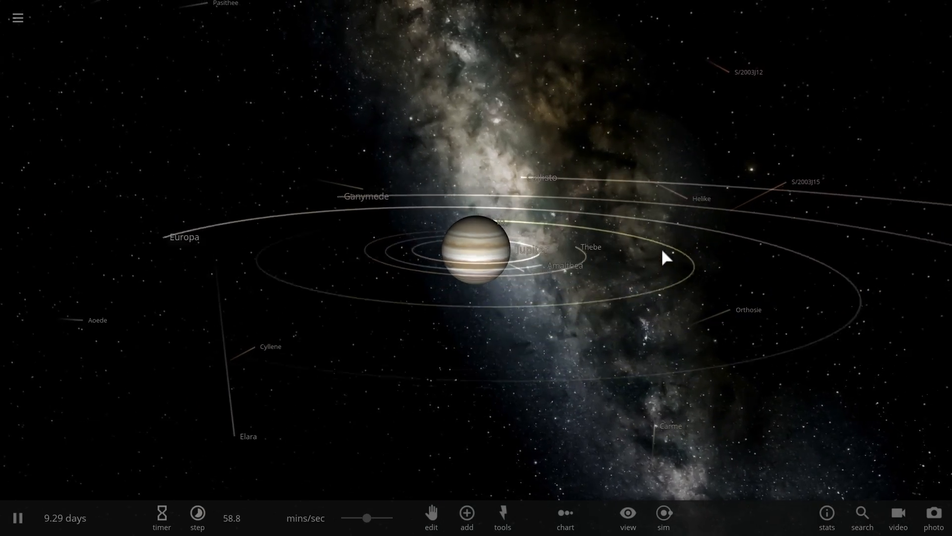
# - Zoom out to the whole Jupiter system and hide the moons' orbit lines, keeping labels
pyautogui.moveTo(665, 255); pyautogui.dragTo(598, 292)
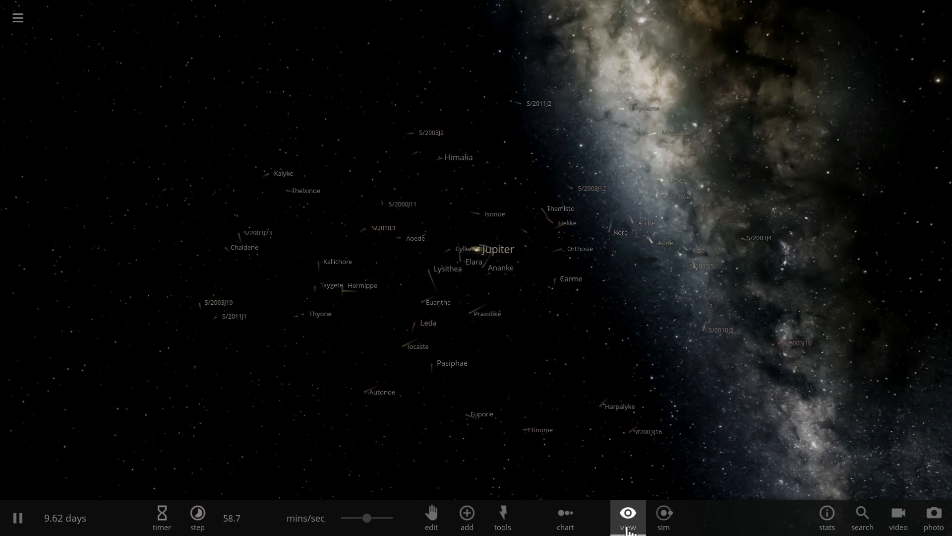
pyautogui.click(627, 517)
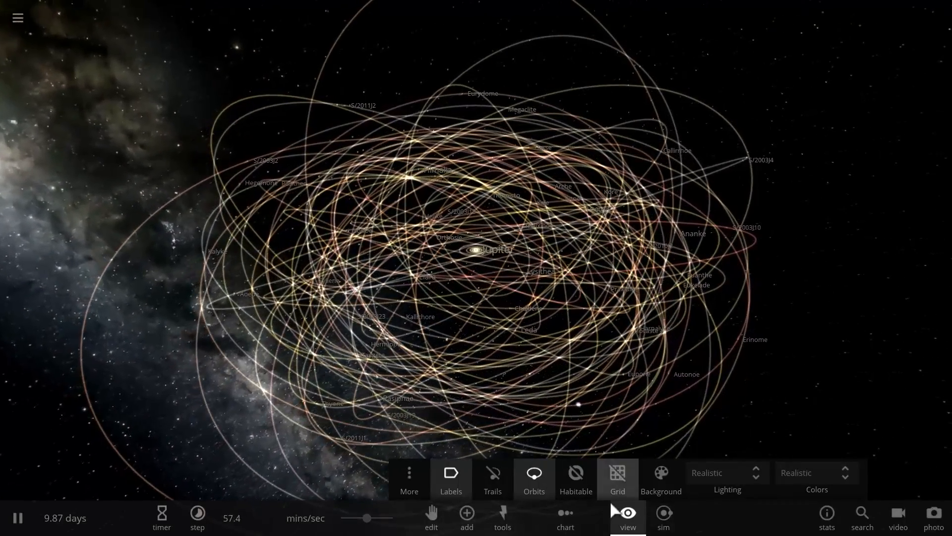
pyautogui.click(534, 476)
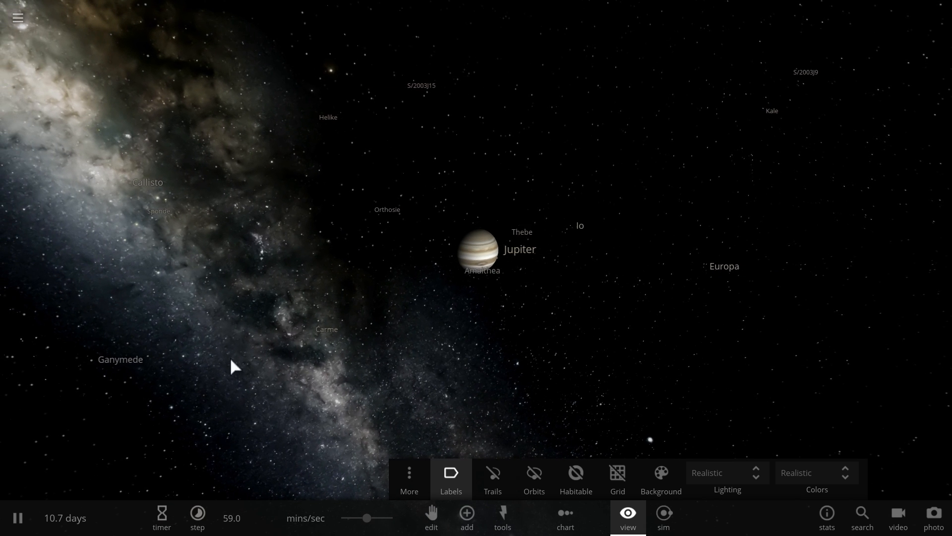
# - Flash the orbit lines on and off, zoom out and select moon S/2003J12
pyautogui.click(533, 479)
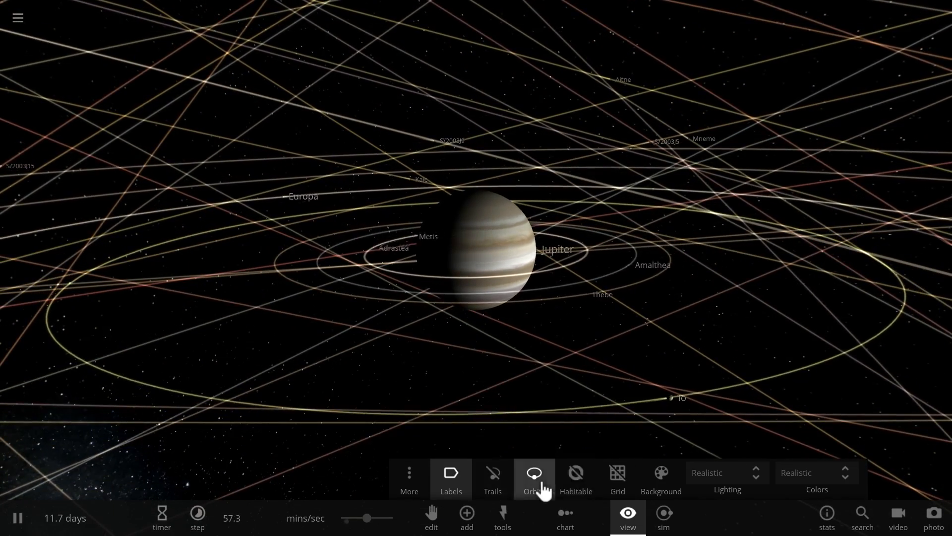
pyautogui.click(533, 478)
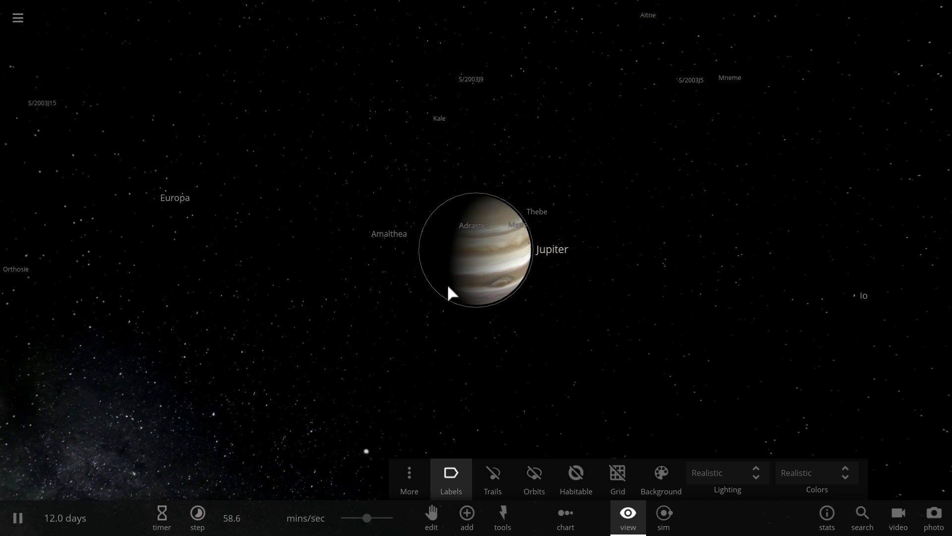
pyautogui.scroll(-3)
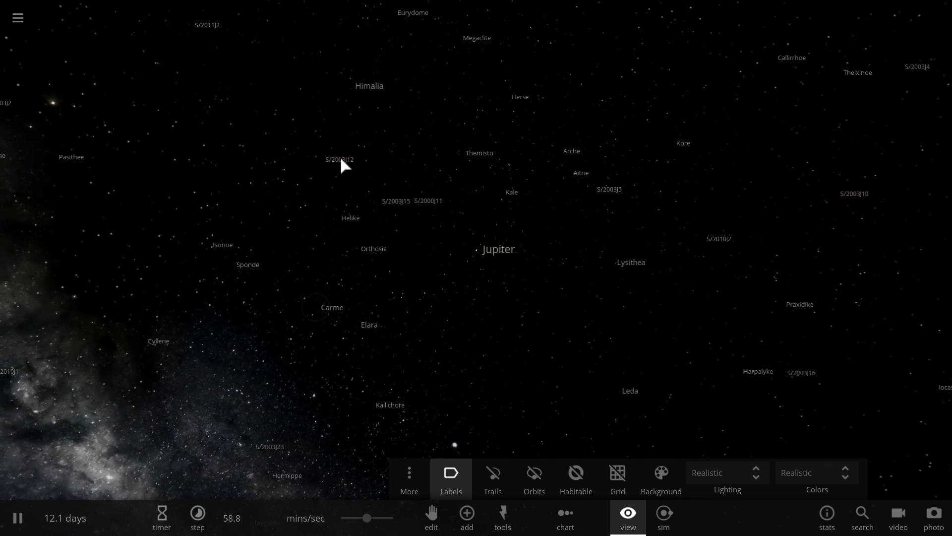
pyautogui.click(339, 160)
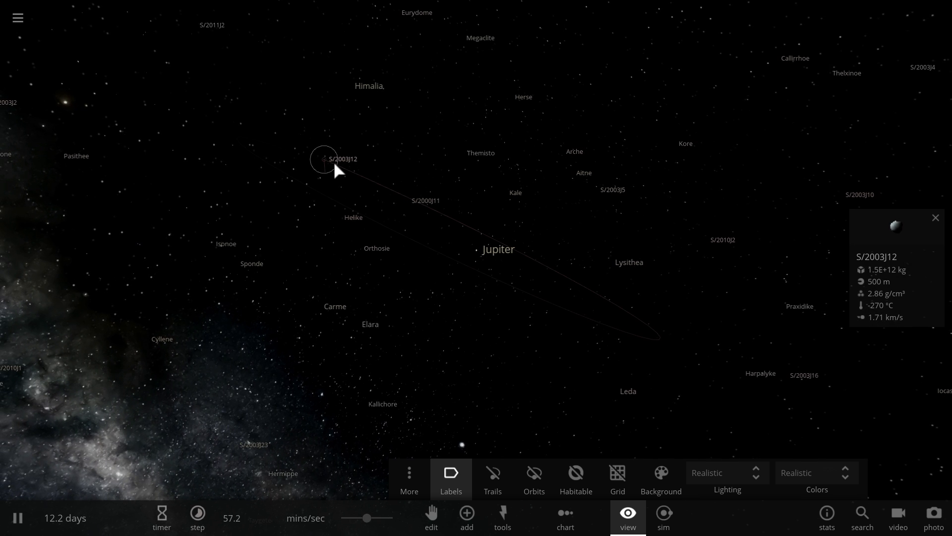
# - Select Themisto to show its summary card, briefly toggling orbit lines
pyautogui.click(461, 152)
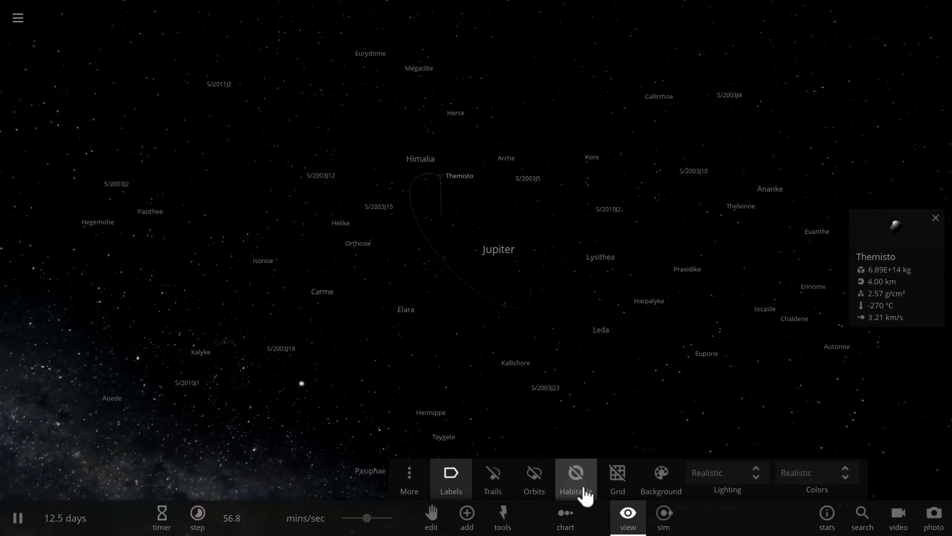
pyautogui.click(534, 477)
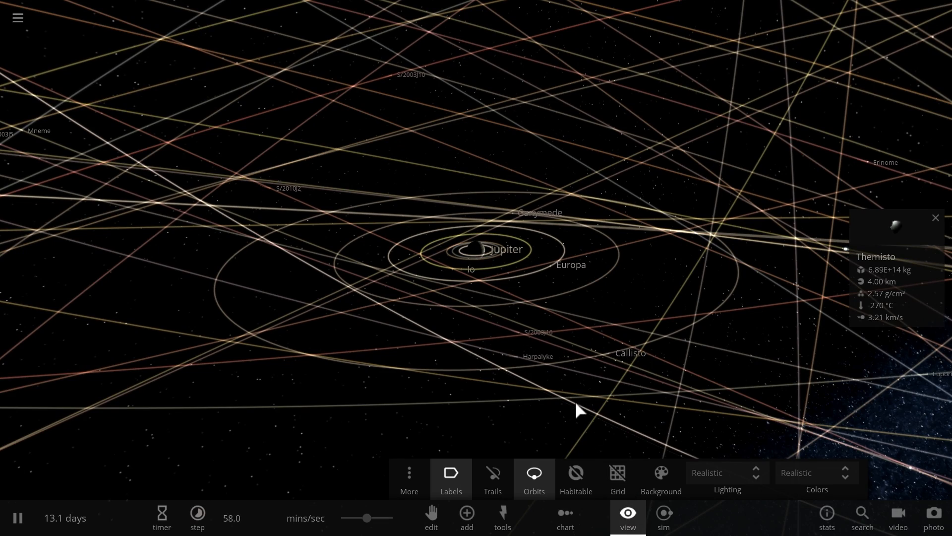
pyautogui.click(533, 478)
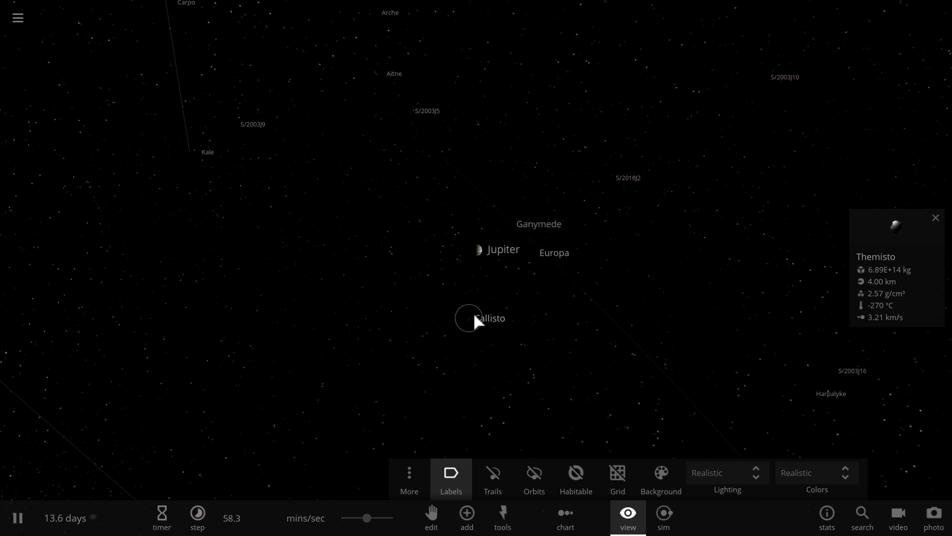
# - Add several new moons around Jupiter with trails enabled and let them run
pyautogui.click(492, 479)
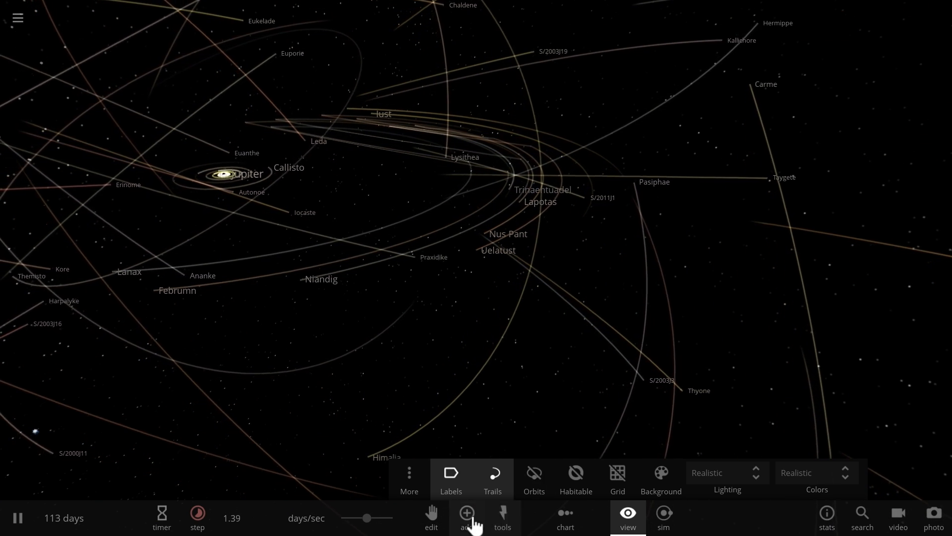
# - Add a new moon named VELETUDO (500 m, 7.74E+11 kg) and slow the simulation
pyautogui.click(467, 517)
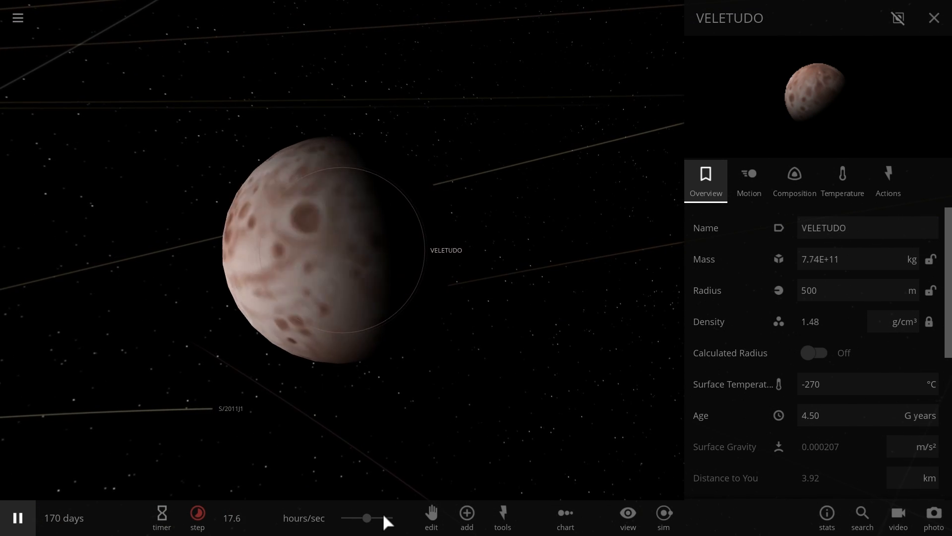
pyautogui.click(197, 518)
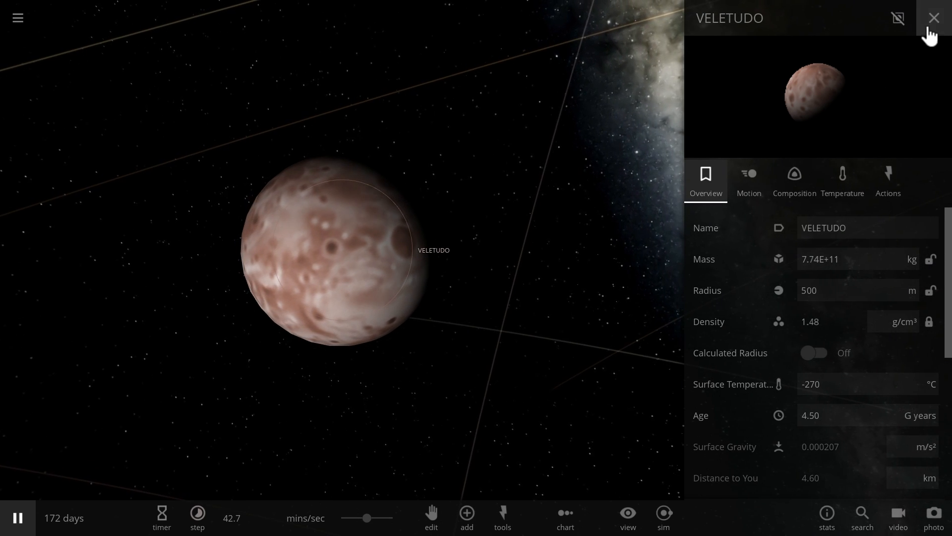
# - Close VELETUDO's panel, adjust the speed and select S/2003J12 as VELETUDO passes
pyautogui.click(933, 19)
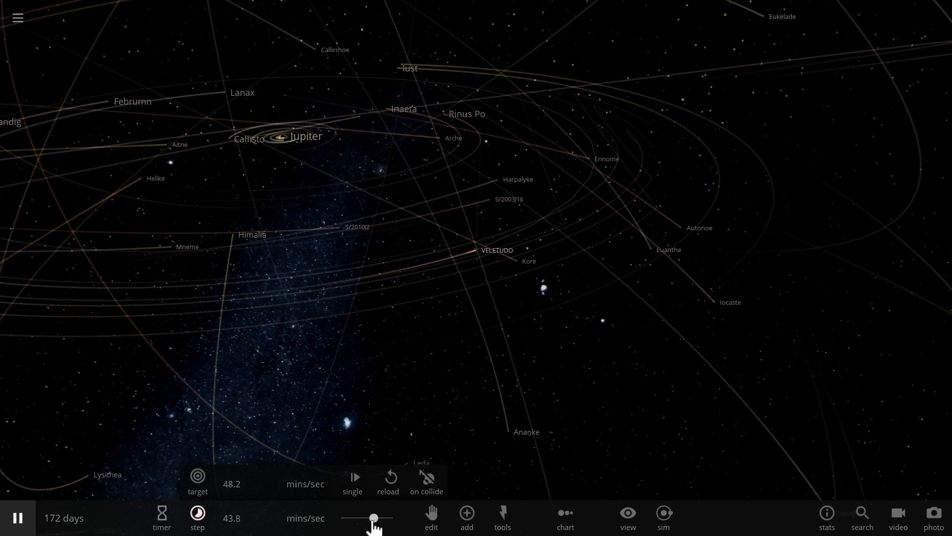
pyautogui.moveTo(373, 517); pyautogui.dragTo(368, 517)
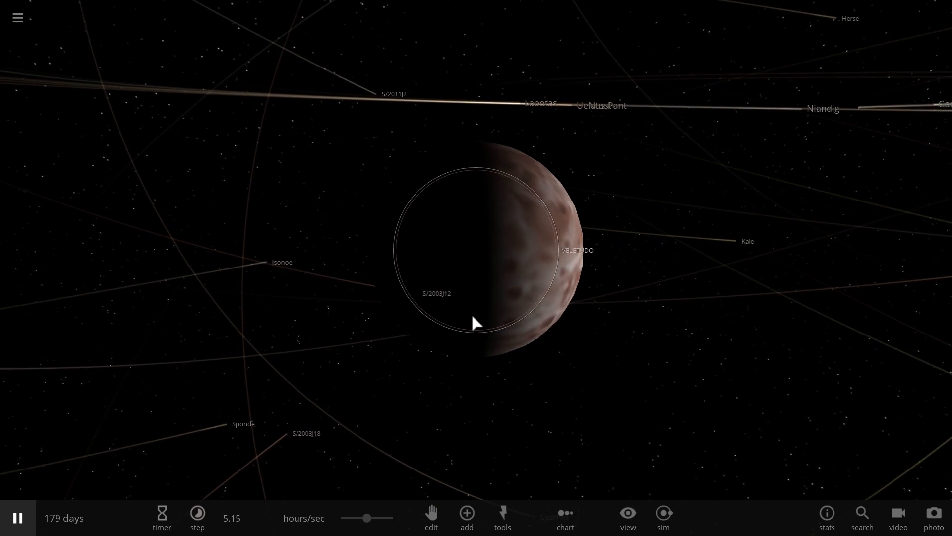
pyautogui.click(197, 518)
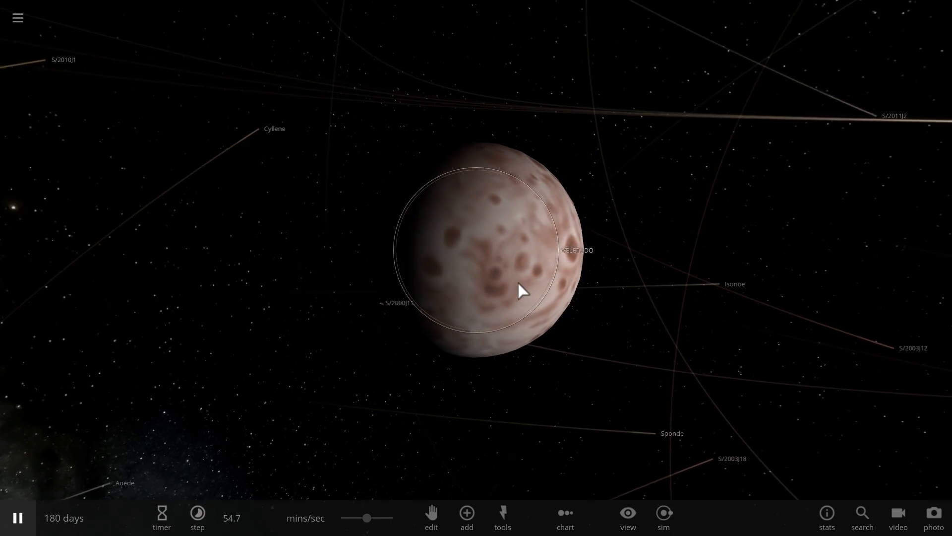
pyautogui.moveTo(519, 290); pyautogui.dragTo(615, 283)
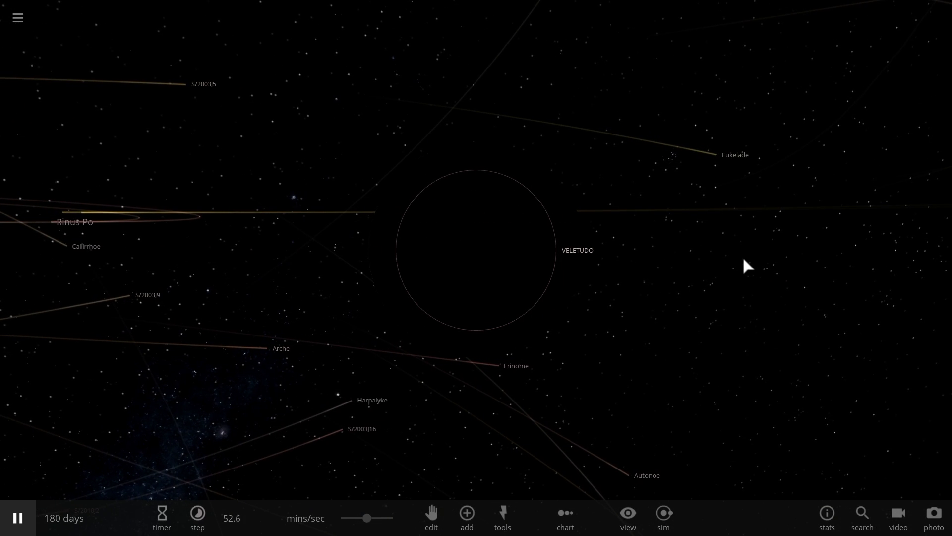
pyautogui.moveTo(739, 272)
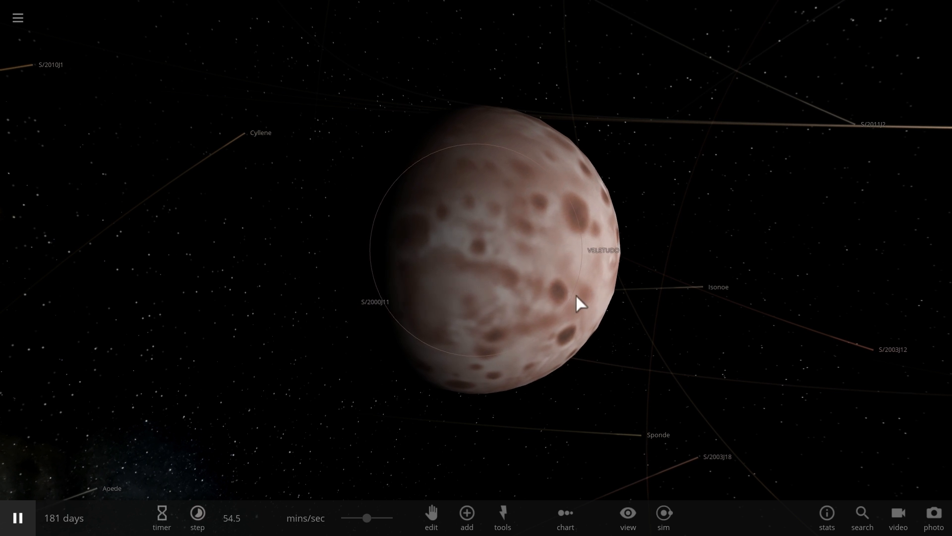
# - Orbit around Valetudo and zoom out until Jupiter and the other moons appear
pyautogui.moveTo(576, 303); pyautogui.dragTo(480, 257)
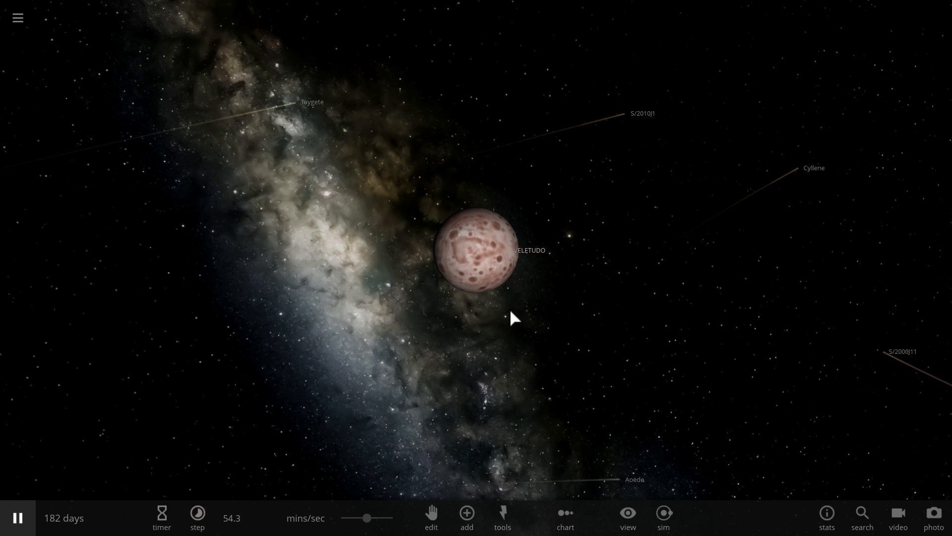
pyautogui.scroll(-3)
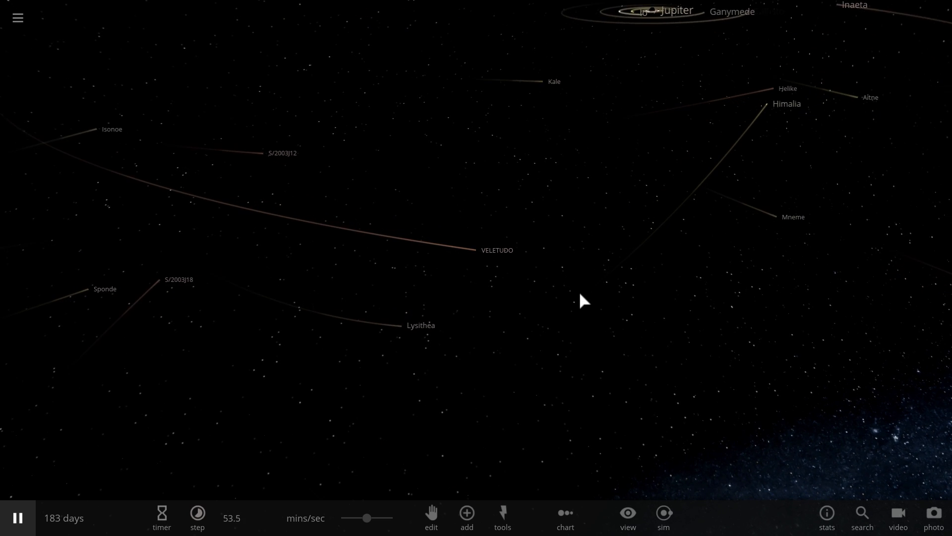
# - With the simulation paused, place a new rocky body named moon near Valetudo
pyautogui.click(496, 249)
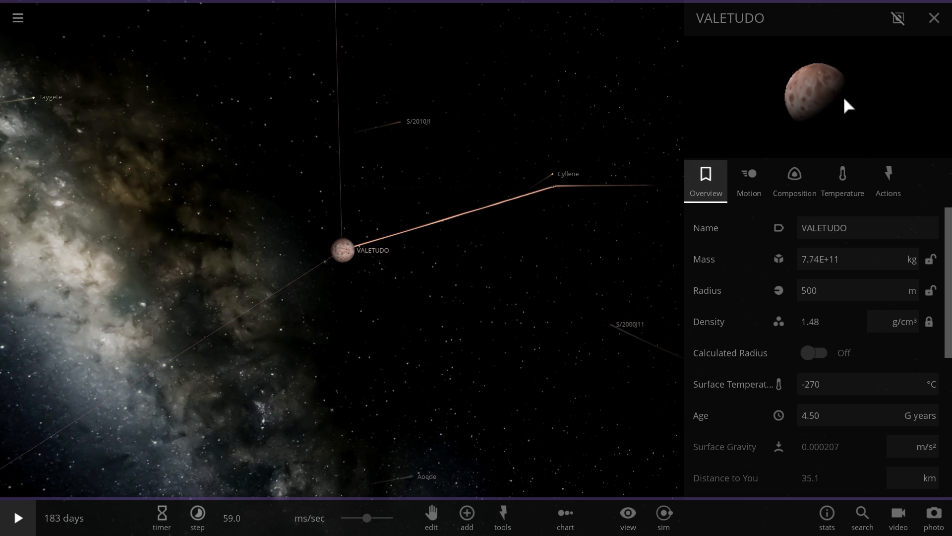
pyautogui.click(933, 18)
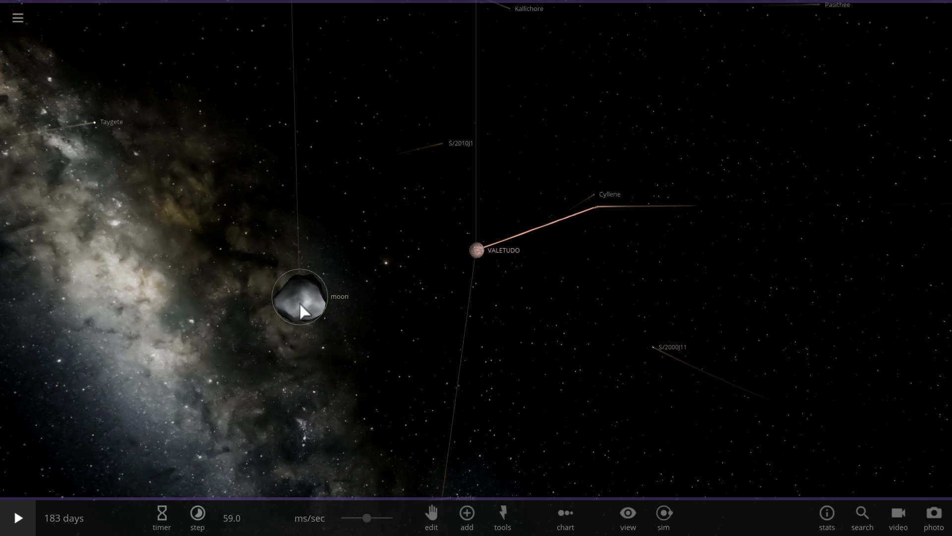
pyautogui.moveTo(367, 517); pyautogui.dragTo(369, 517)
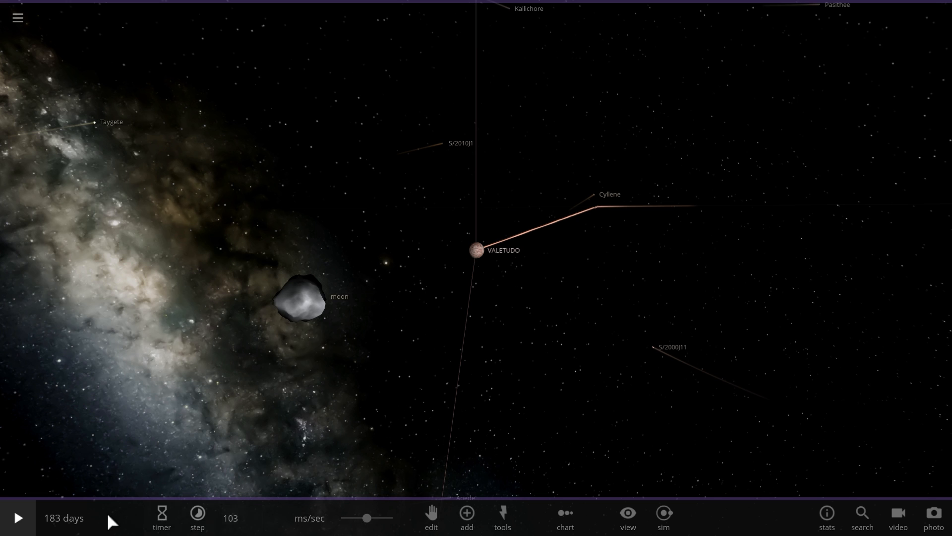
# - Resume the simulation at a slow ms/sec rate as the moon approaches Valetudo
pyautogui.click(18, 517)
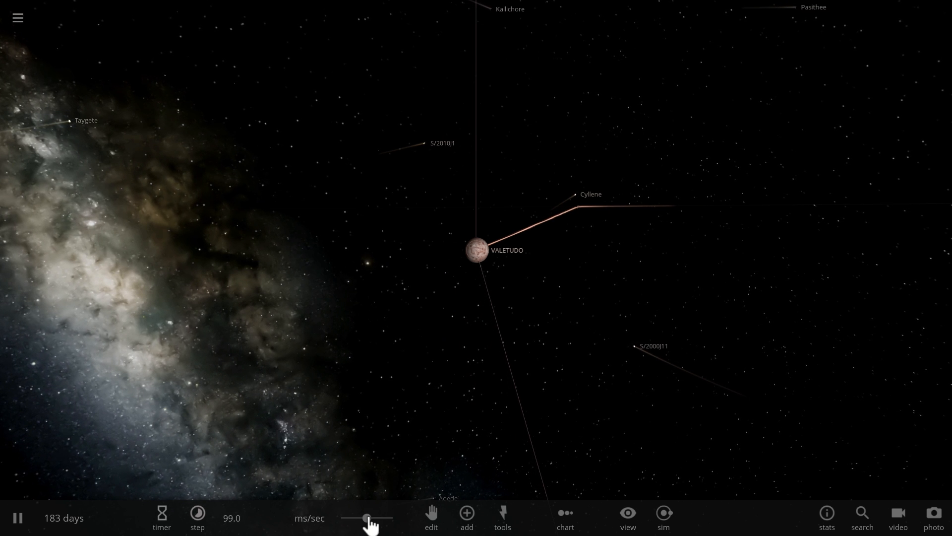
pyautogui.click(197, 517)
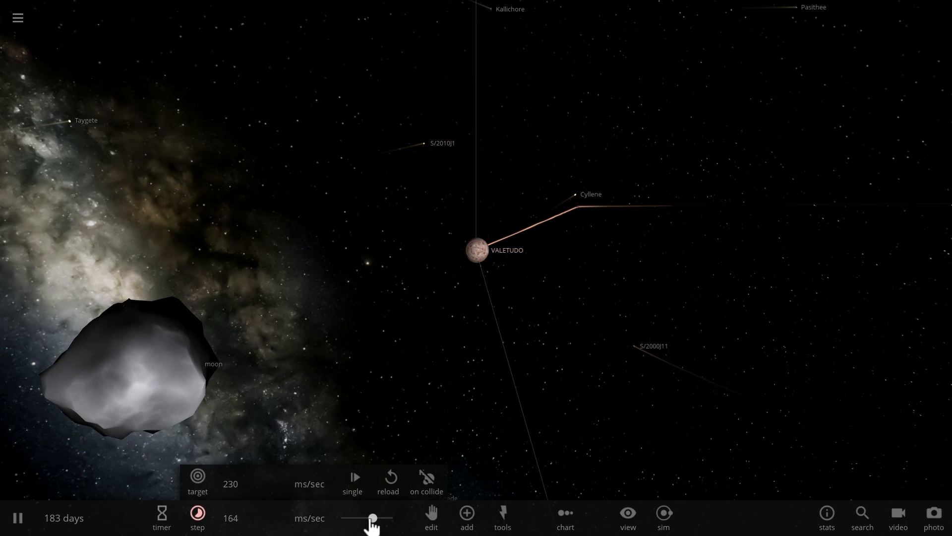
pyautogui.moveTo(373, 517); pyautogui.dragTo(367, 517)
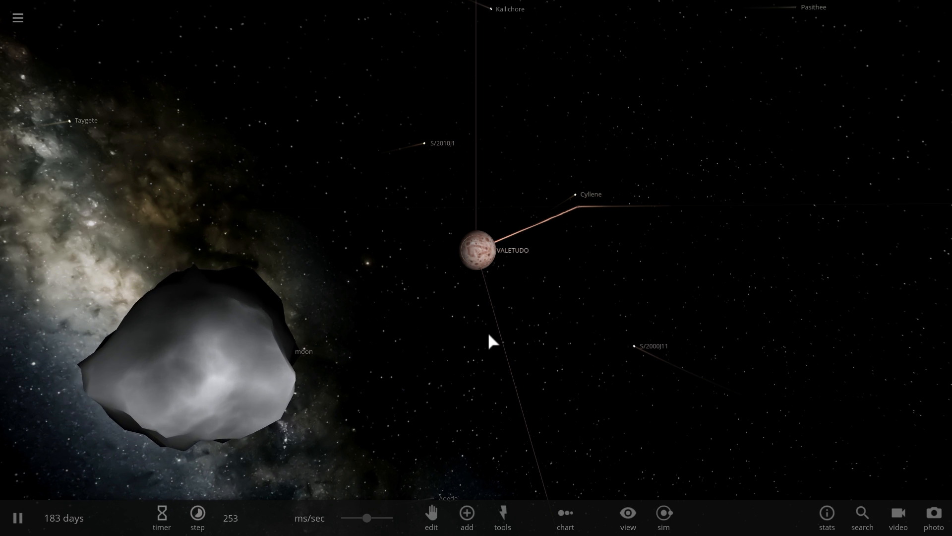
pyautogui.moveTo(367, 517); pyautogui.dragTo(369, 517)
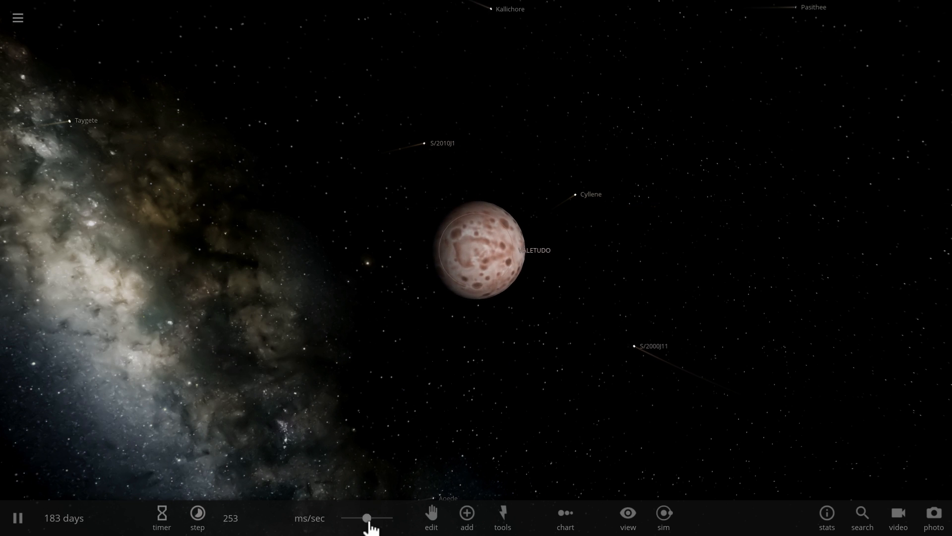
# - Show the moon's card (7.47E+12 kg, 823 m) and speed up to about a day per second
pyautogui.click(197, 517)
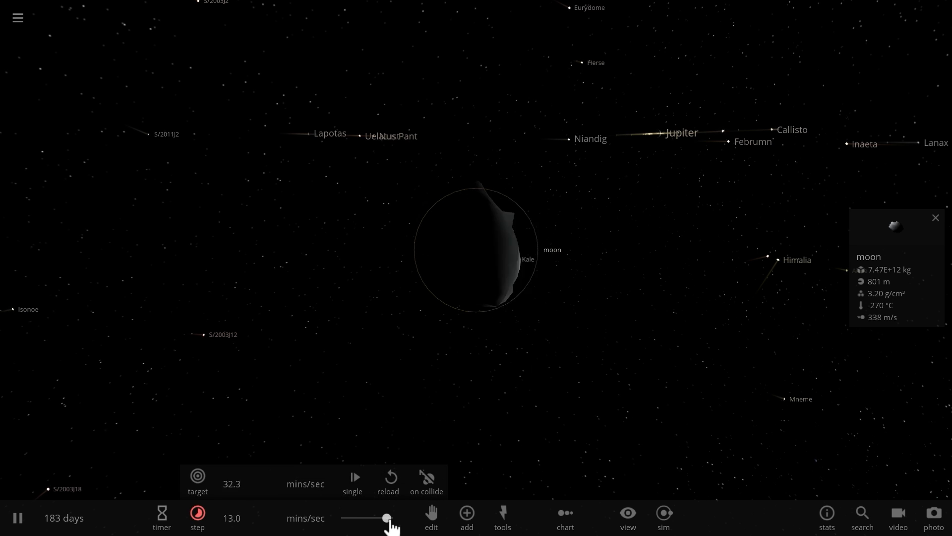
pyautogui.moveTo(387, 518); pyautogui.dragTo(365, 517)
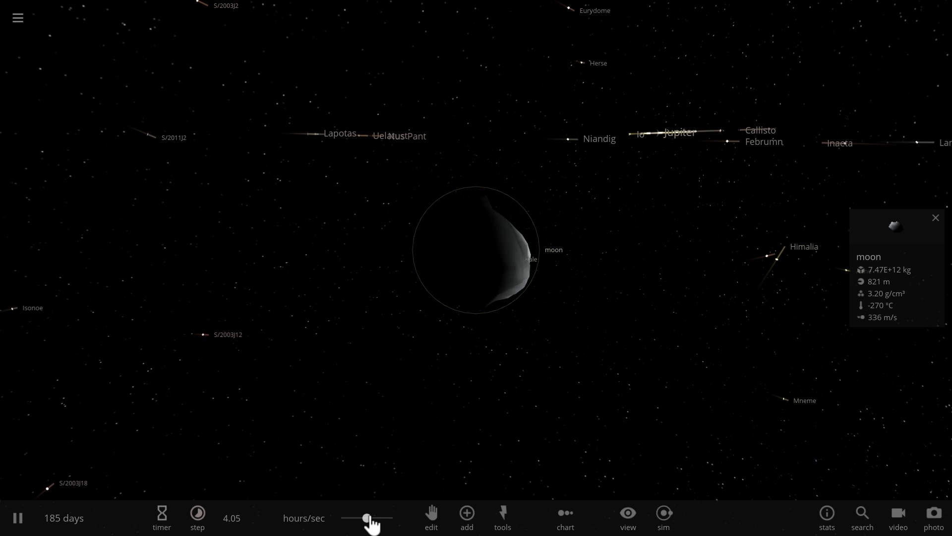
pyautogui.moveTo(367, 518); pyautogui.dragTo(389, 518)
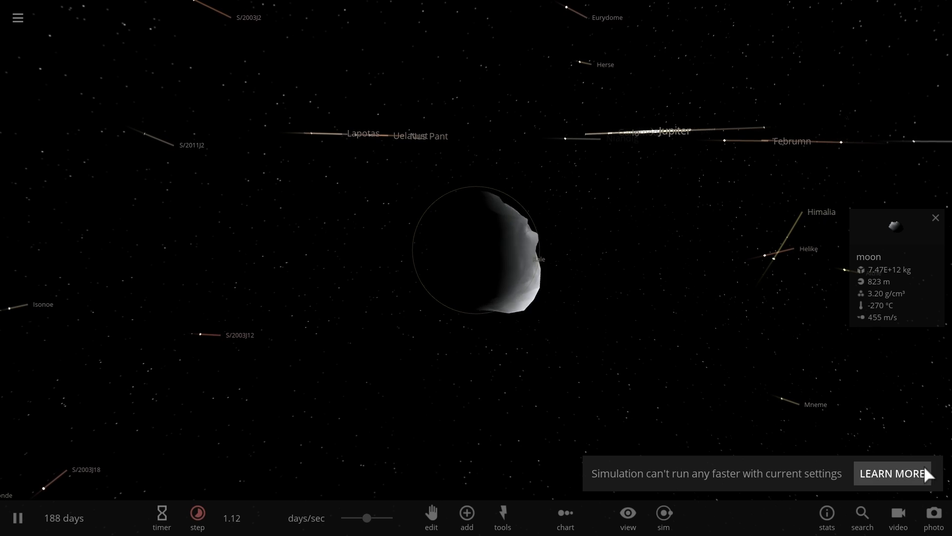